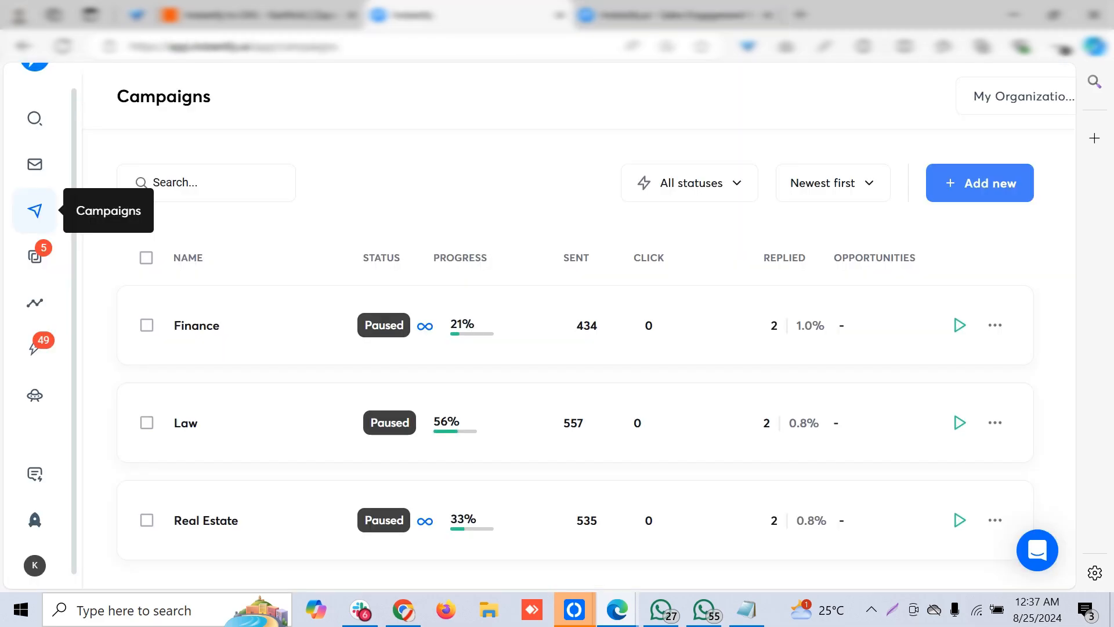
pyautogui.moveTo(34, 348)
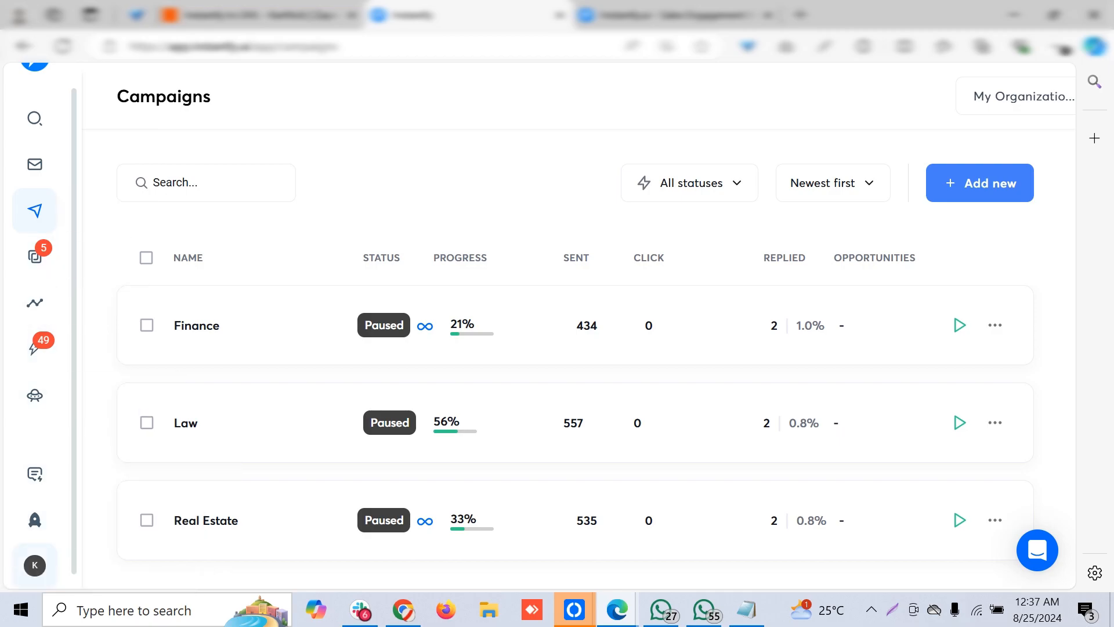
# - View the Instantly account profile settings from the account options
pyautogui.click(90, 511)
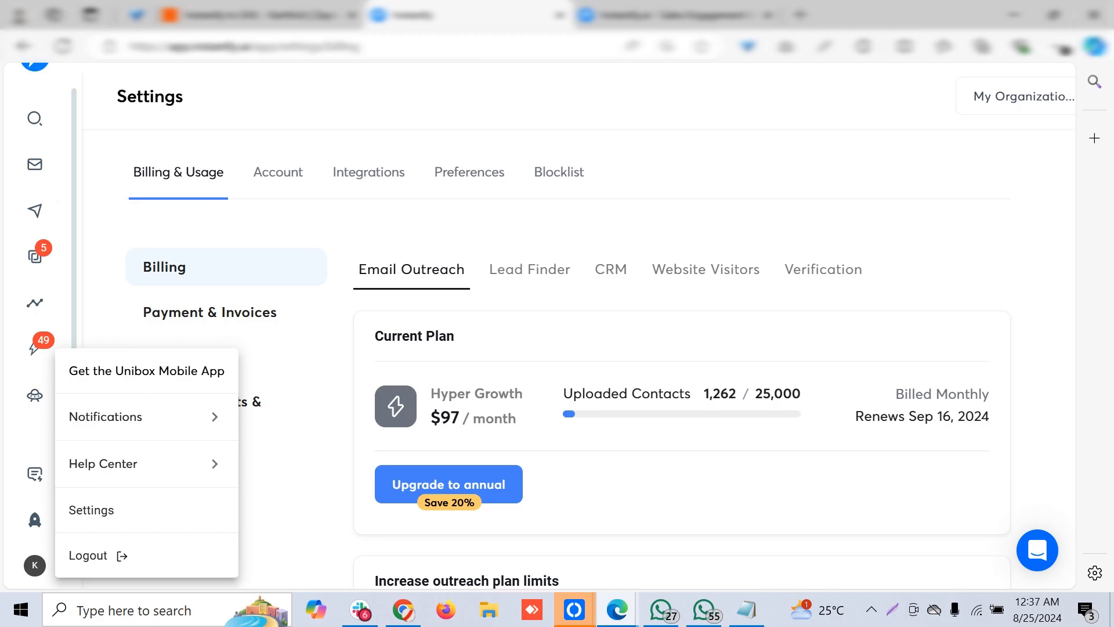
pyautogui.click(277, 171)
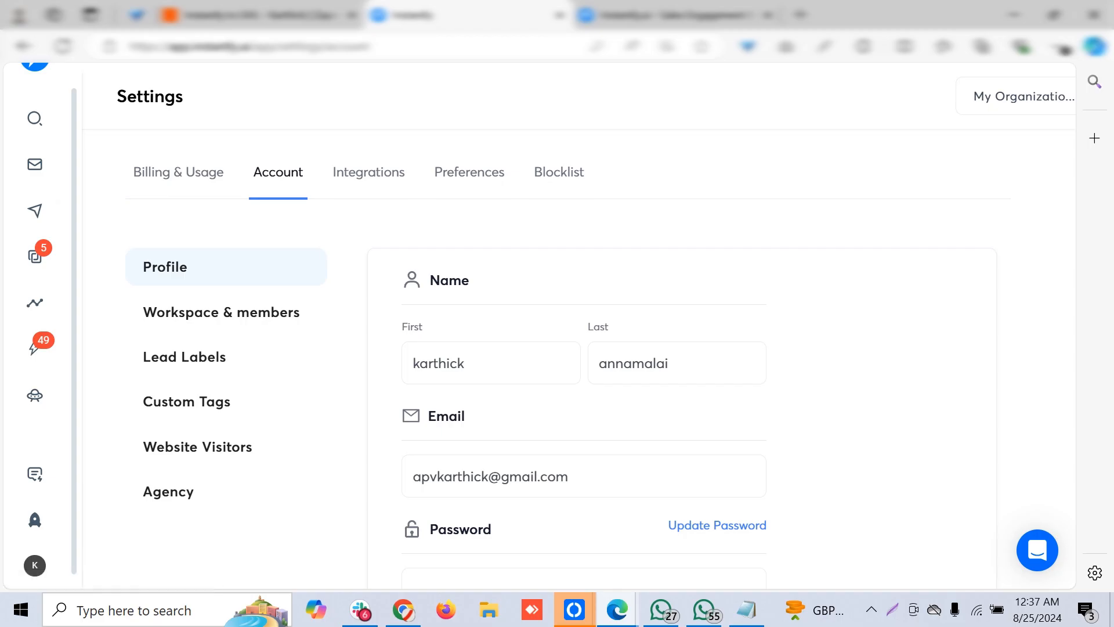
pyautogui.moveTo(33, 211)
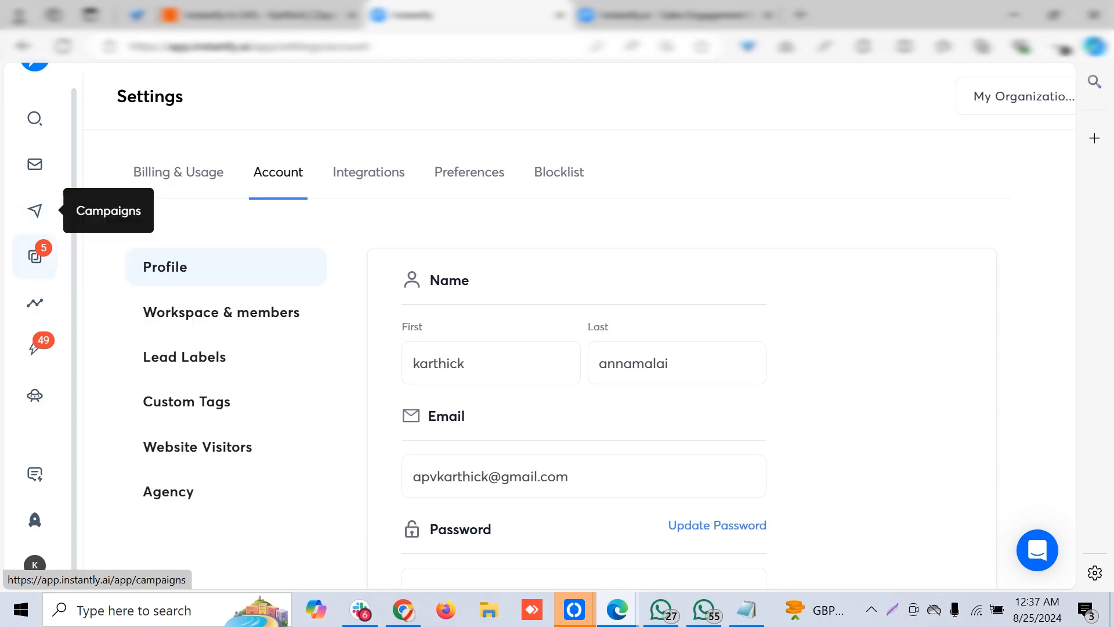
# - Return to the Zapier draft's Instantly New Event trigger on the Finance campaign
pyautogui.click(33, 210)
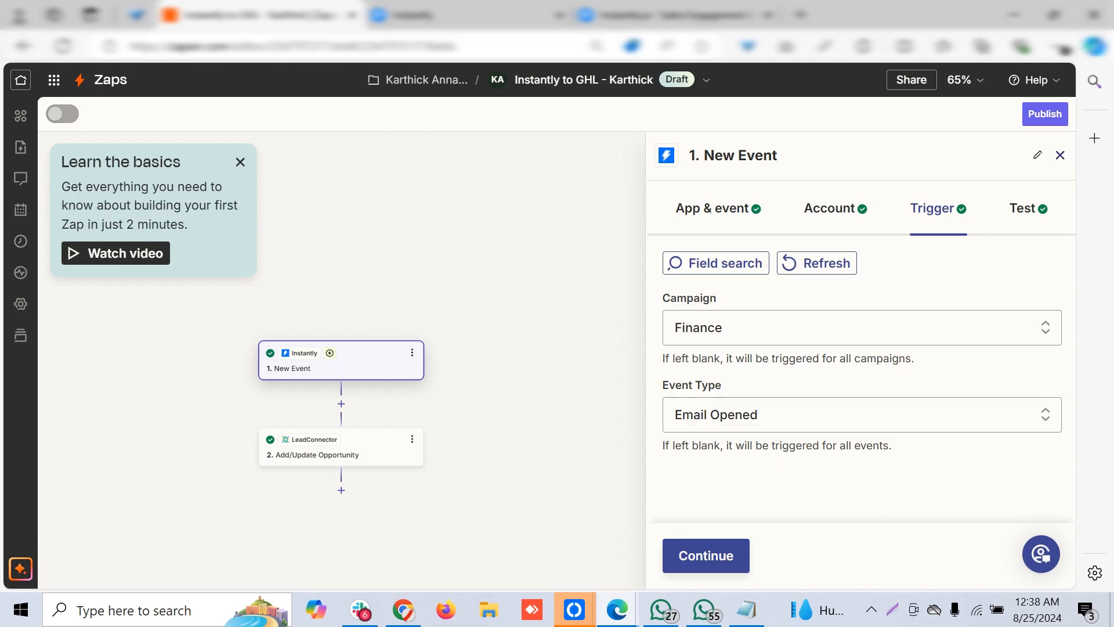
# - Confirm the trigger's App & event keeps Instantly New Event selected
pyautogui.click(712, 207)
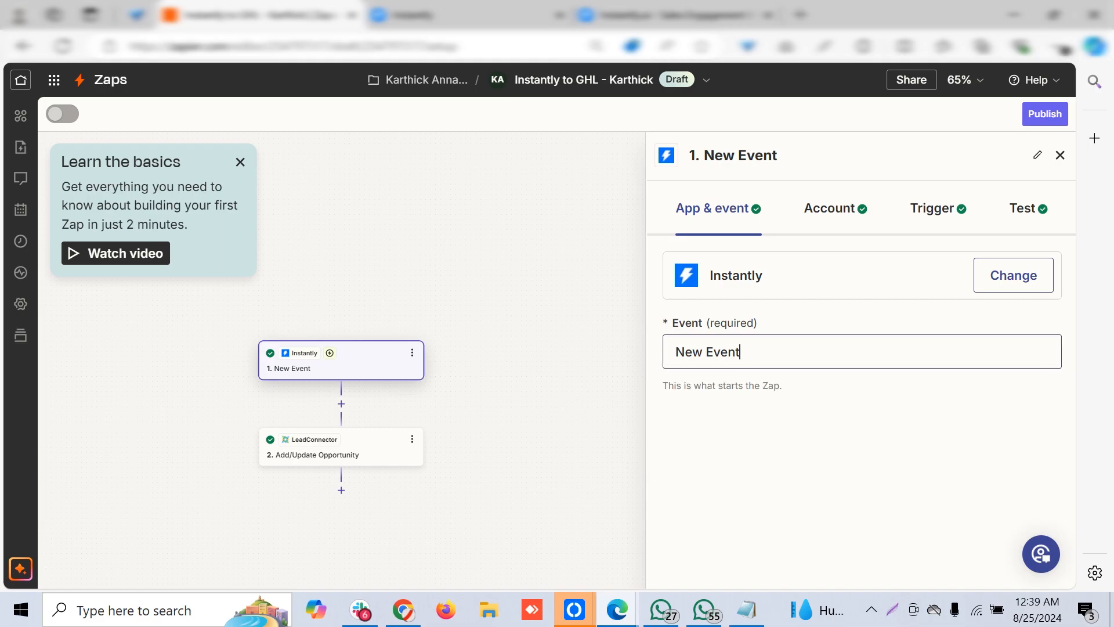
pyautogui.click(860, 350)
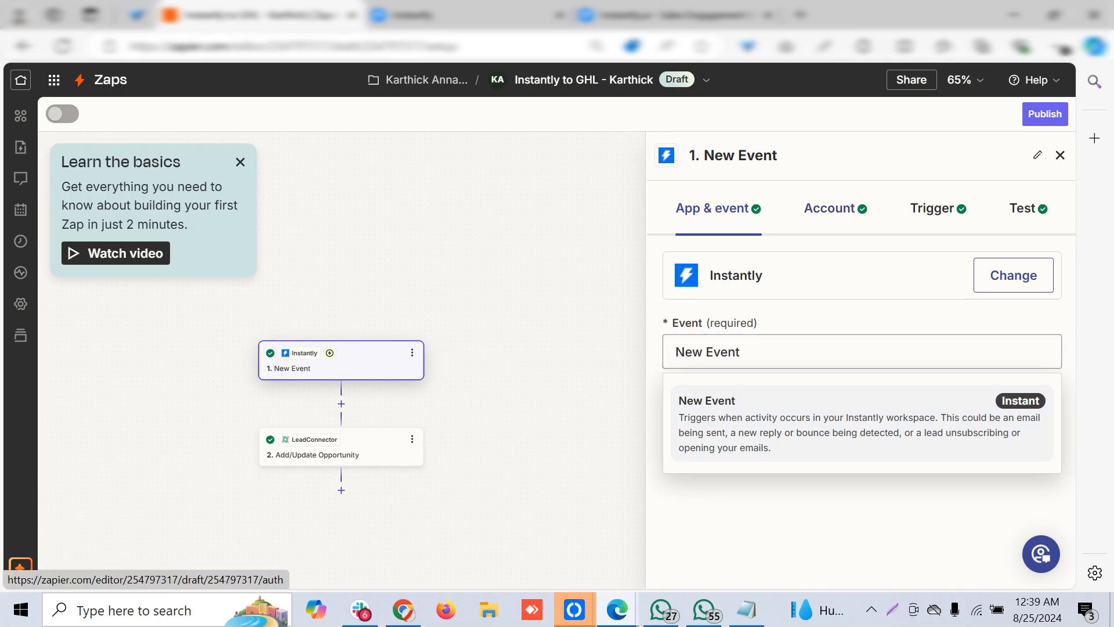
pyautogui.click(829, 208)
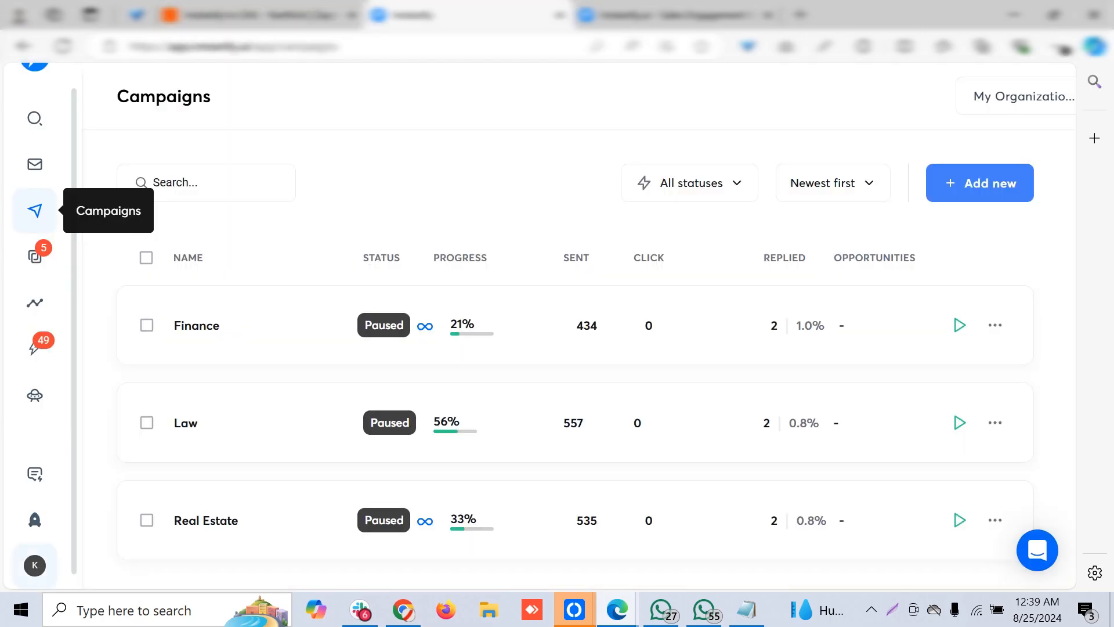
# - Review Instantly's Integrations settings with the Zapier API key option
pyautogui.click(34, 565)
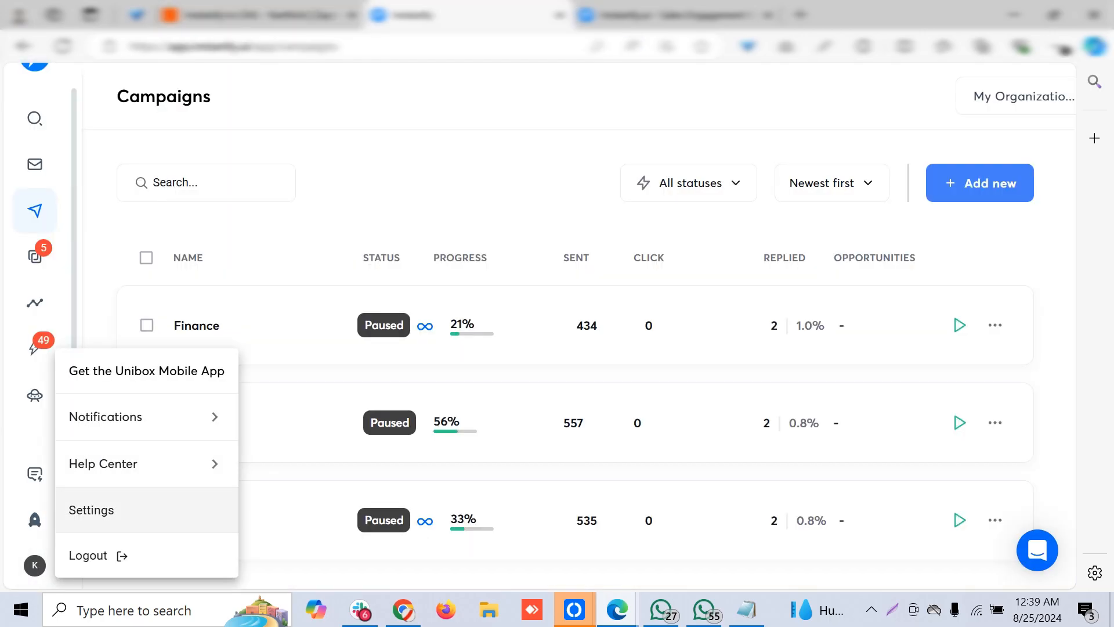
pyautogui.click(90, 511)
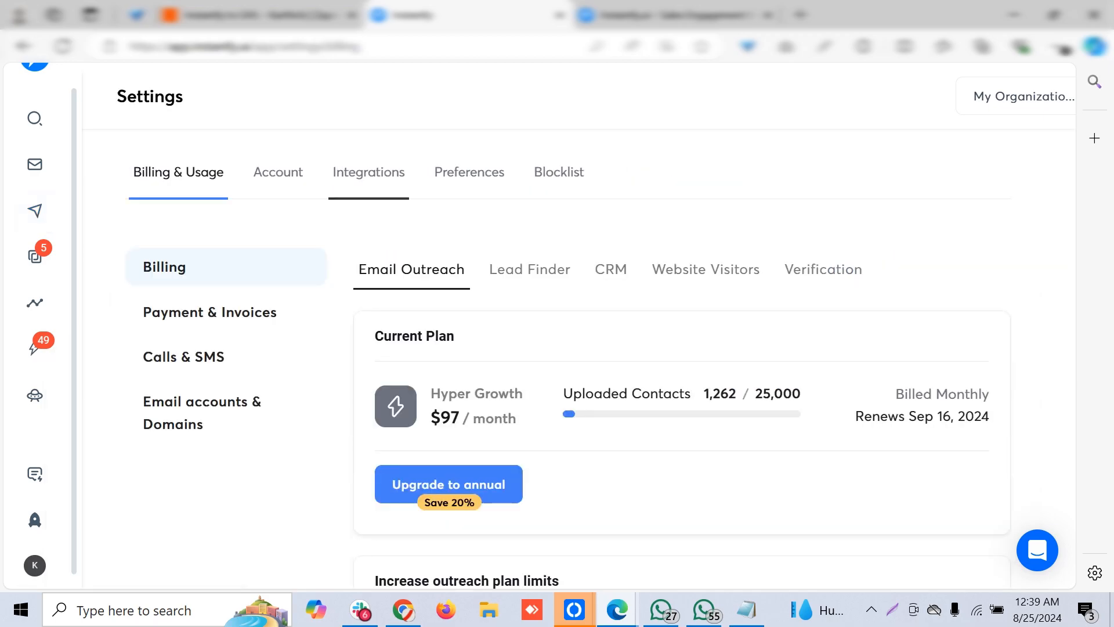
pyautogui.click(368, 171)
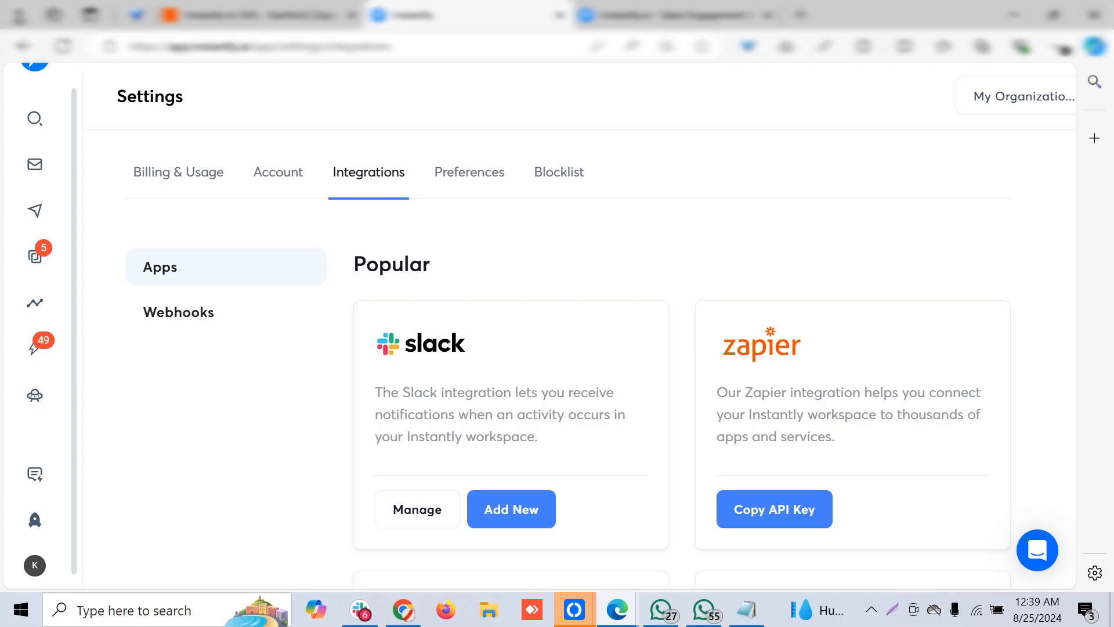
pyautogui.click(179, 312)
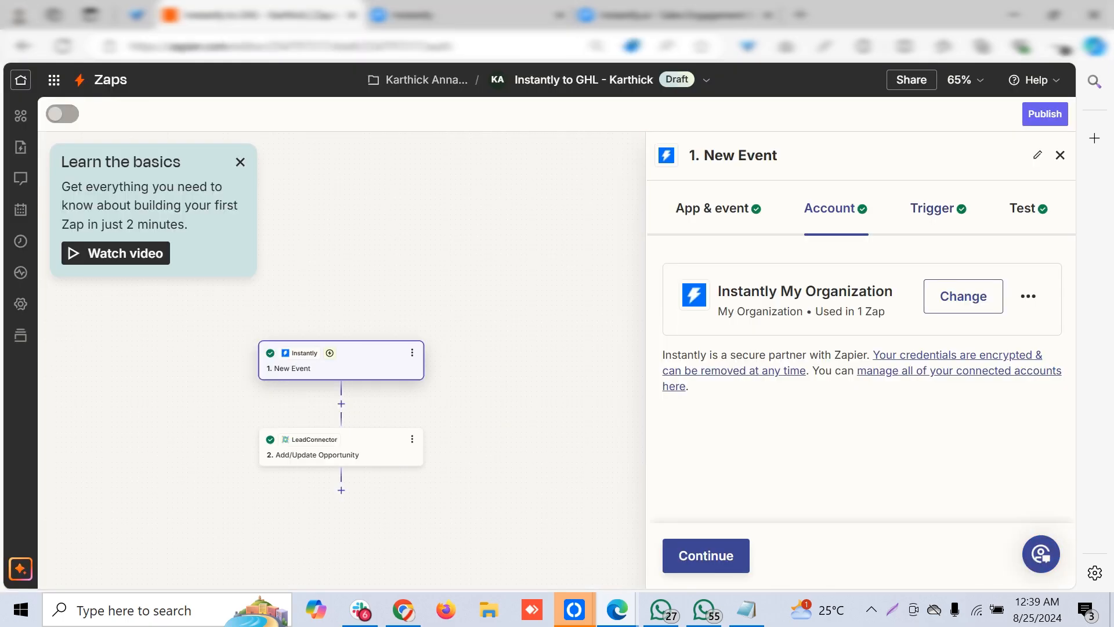
# - Refresh the trigger fields, set Event Type to Email Opened and load the Event A test record
pyautogui.click(931, 208)
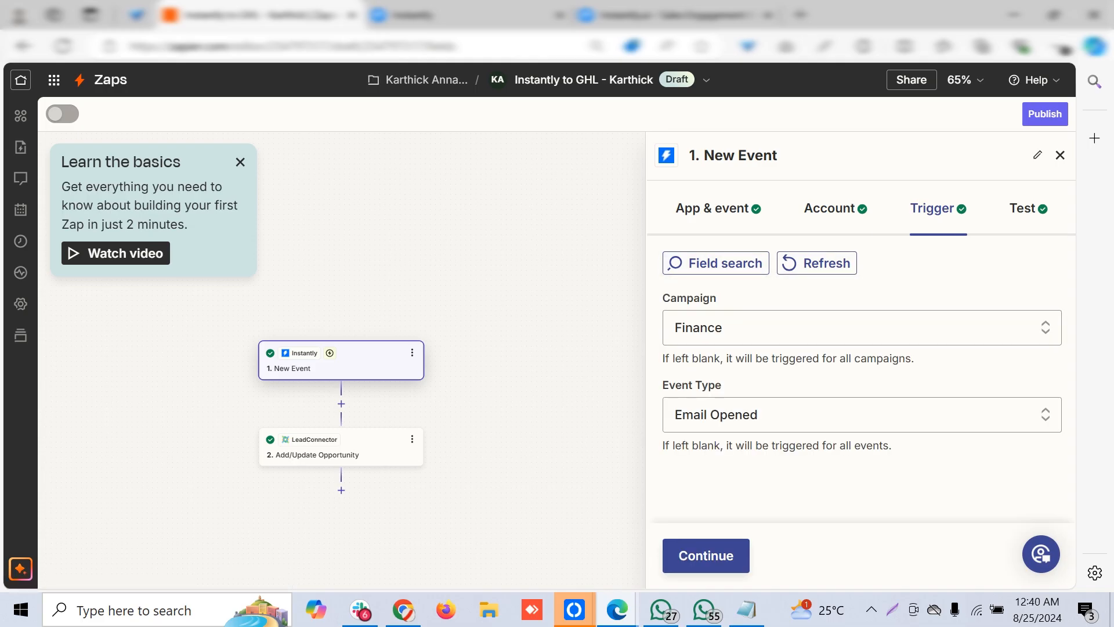
pyautogui.click(815, 263)
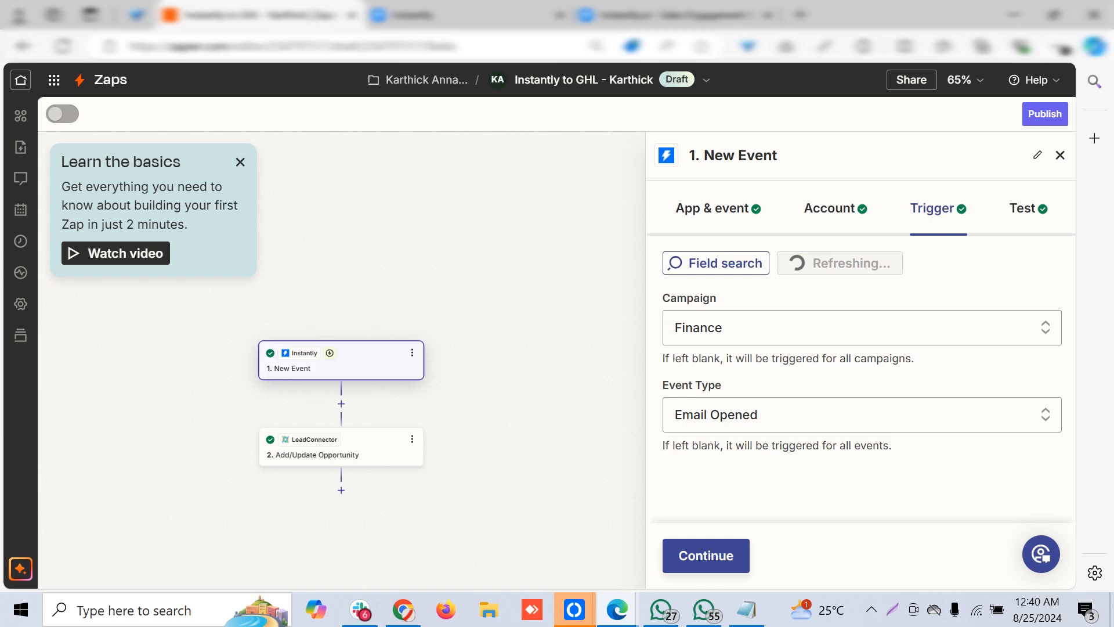
pyautogui.click(853, 327)
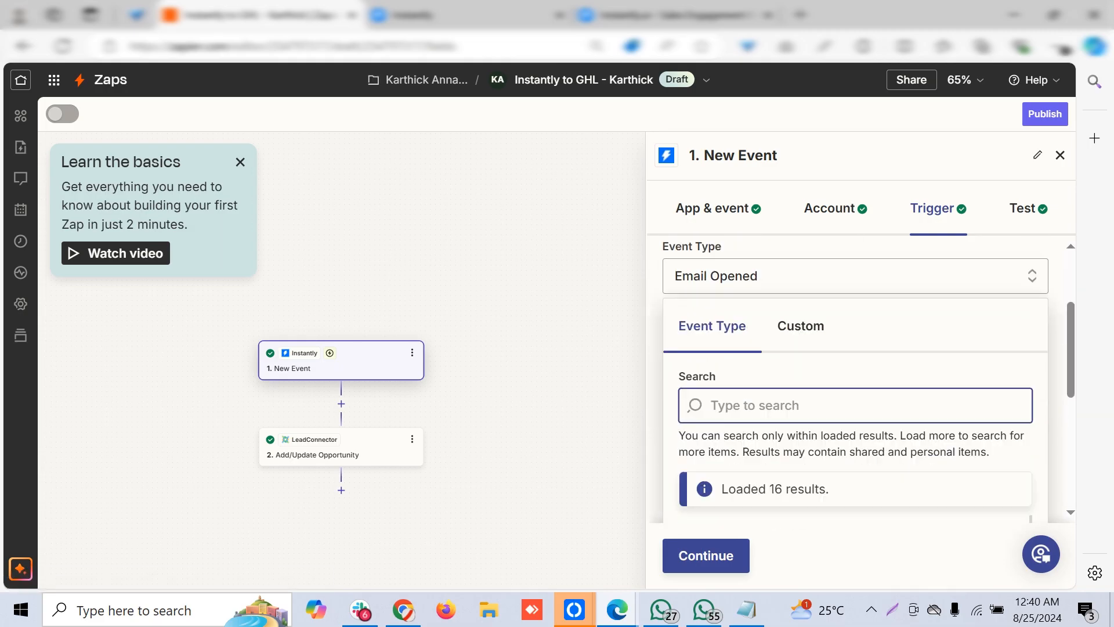
pyautogui.click(853, 277)
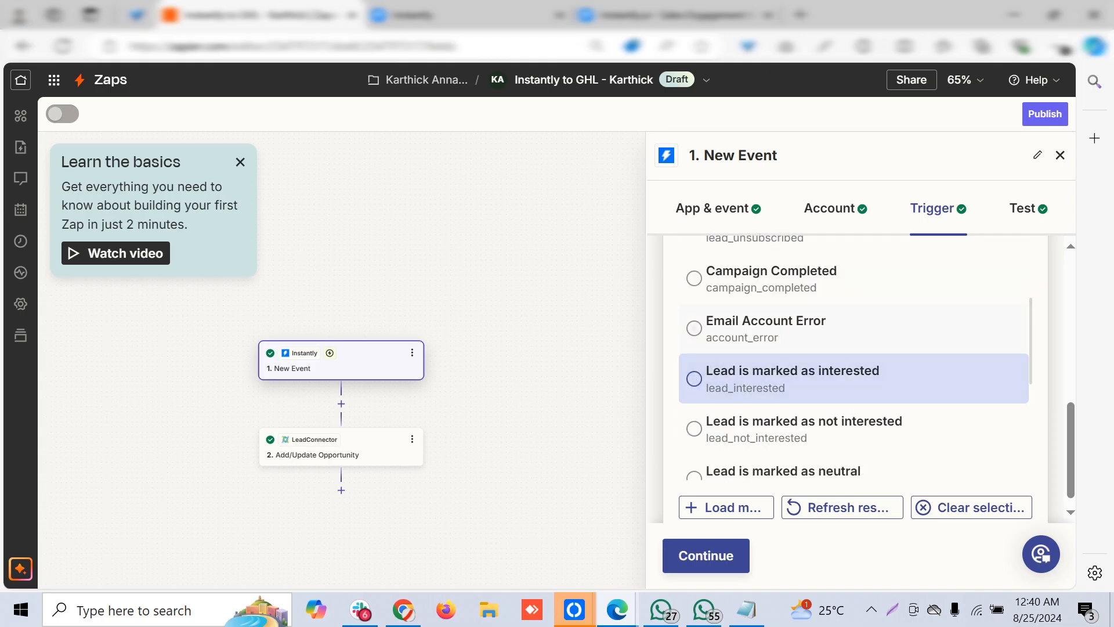
pyautogui.click(694, 341)
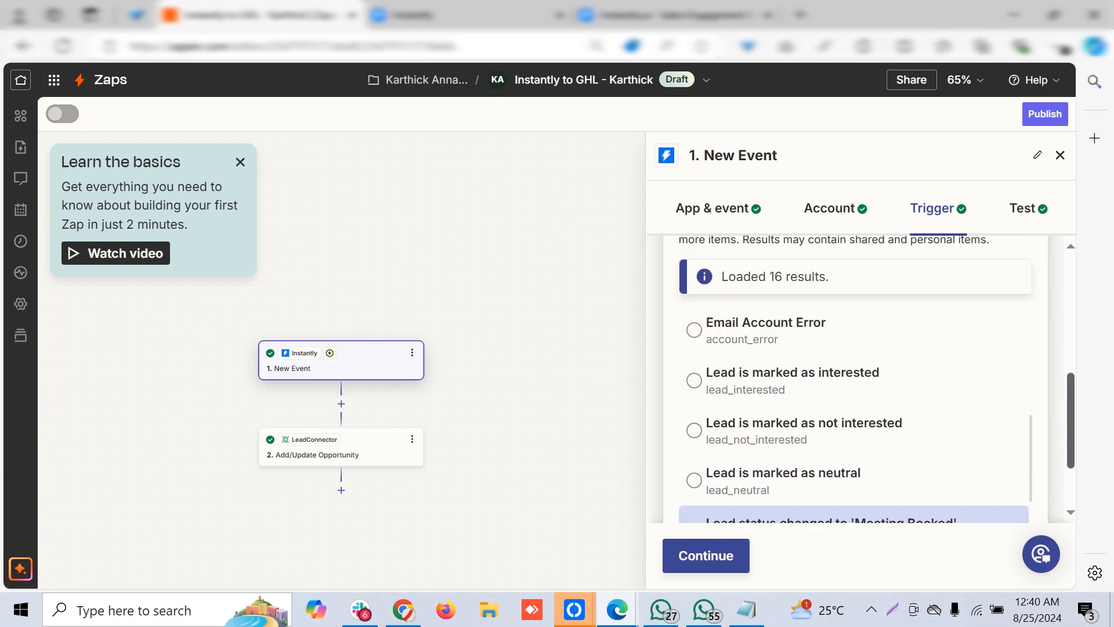
pyautogui.click(694, 483)
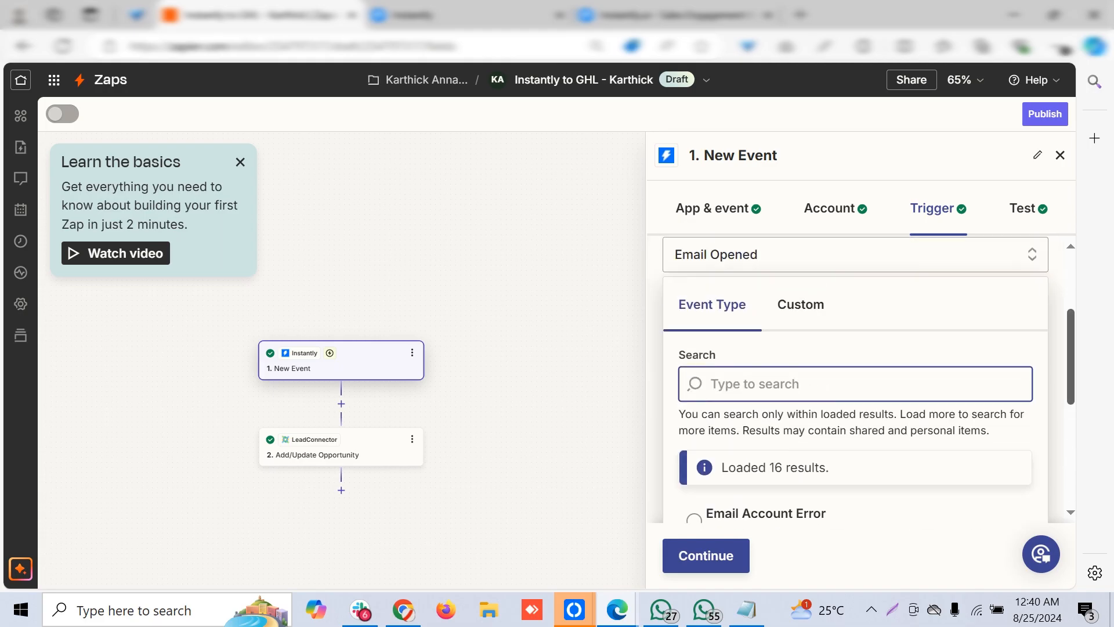
pyautogui.click(694, 391)
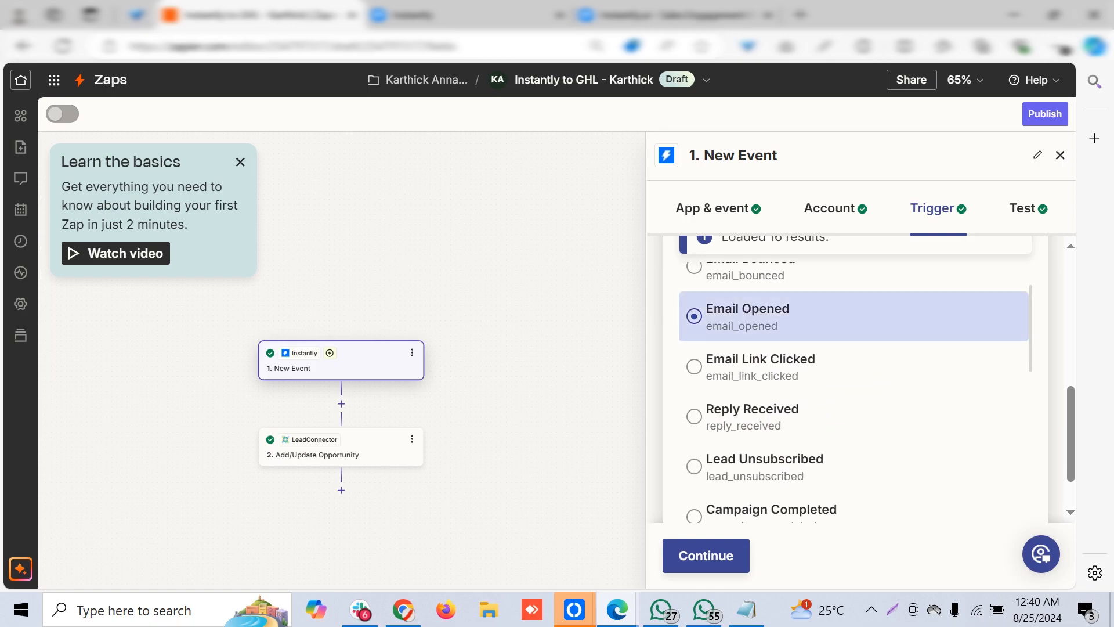
pyautogui.scroll(-3)
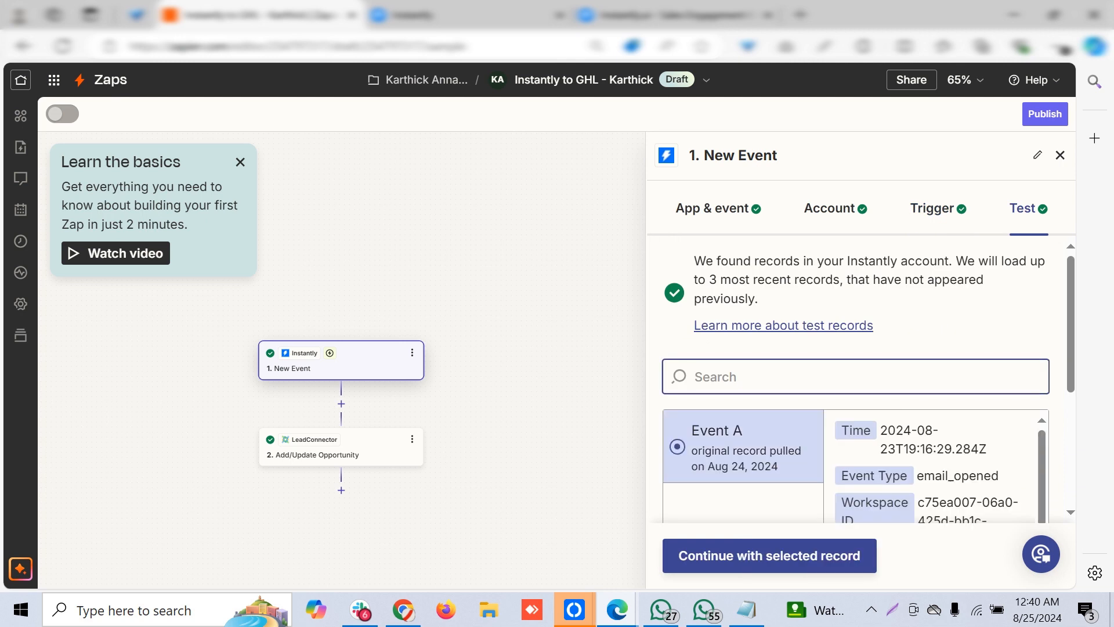
# - Show the LeadConnector Add/Update Opportunity step's action settings
pyautogui.scroll(-3)
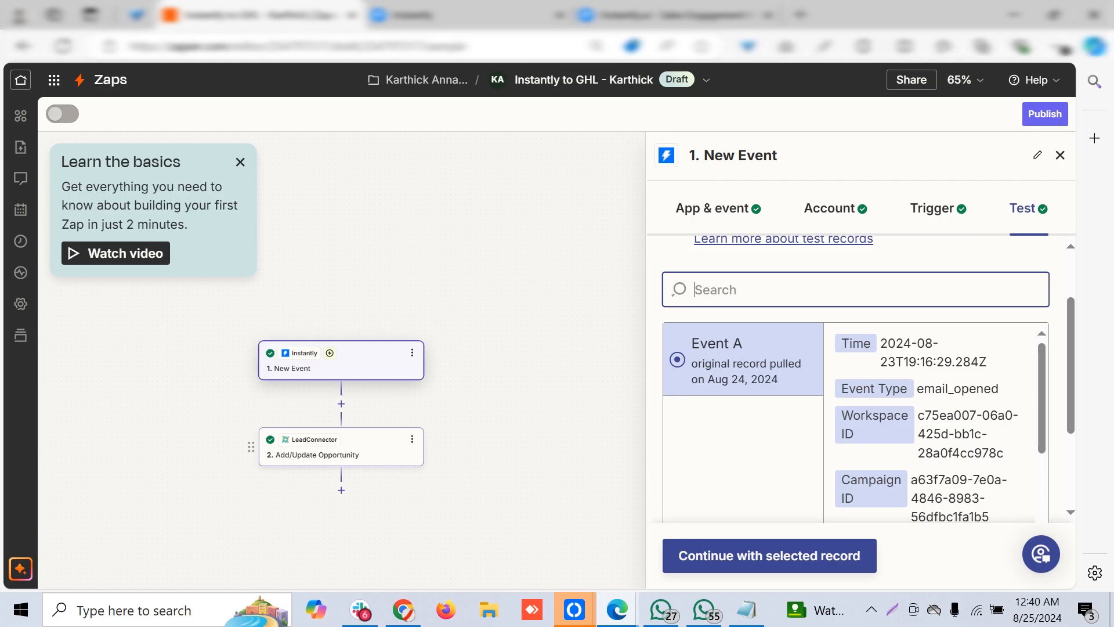
pyautogui.click(340, 445)
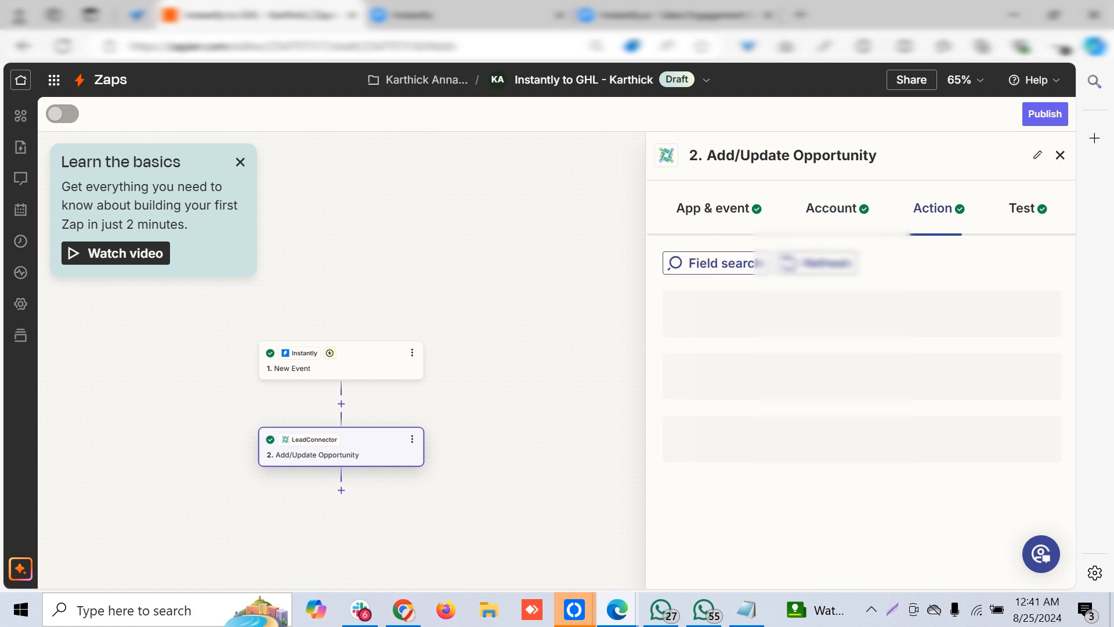
# - Review the mapped First/Last Name, Phone and Email fields in the action
pyautogui.scroll(-3)
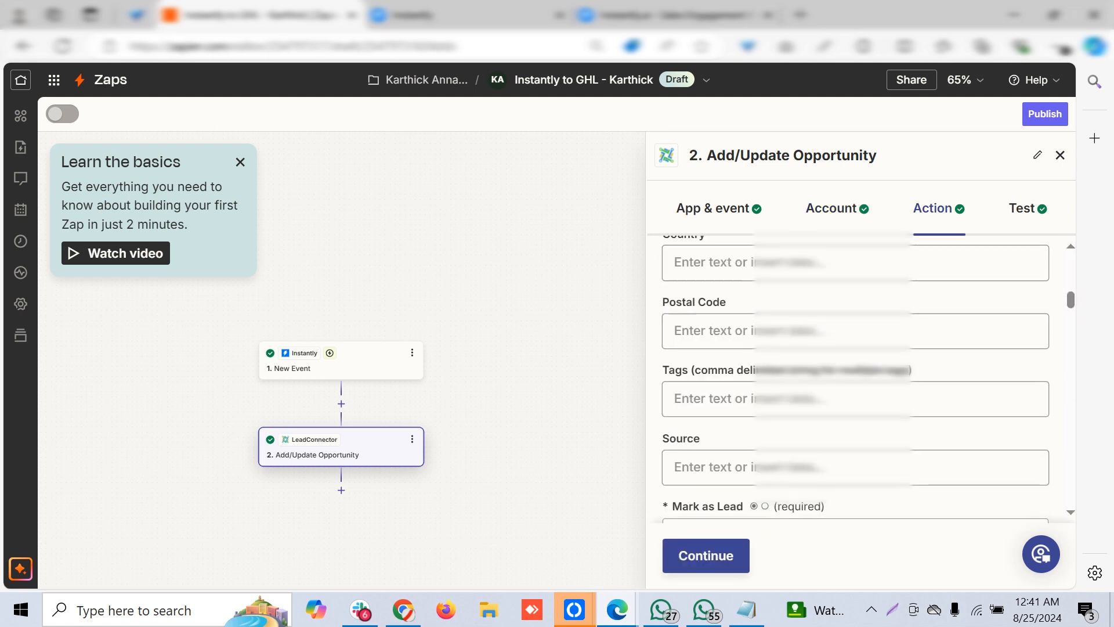
pyautogui.scroll(-3)
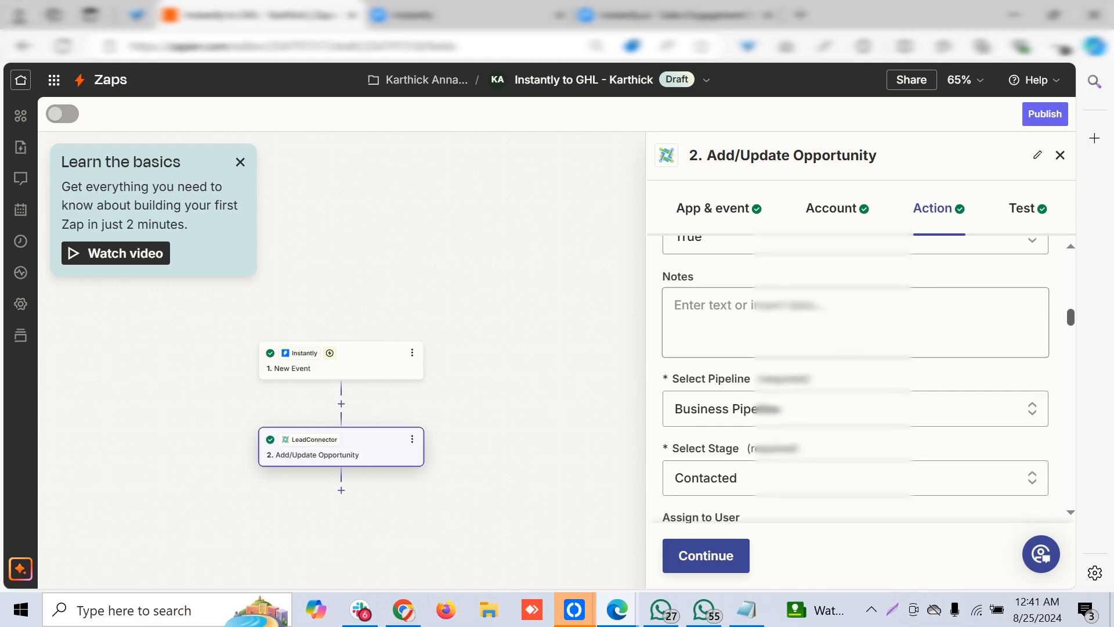
pyautogui.scroll(-3)
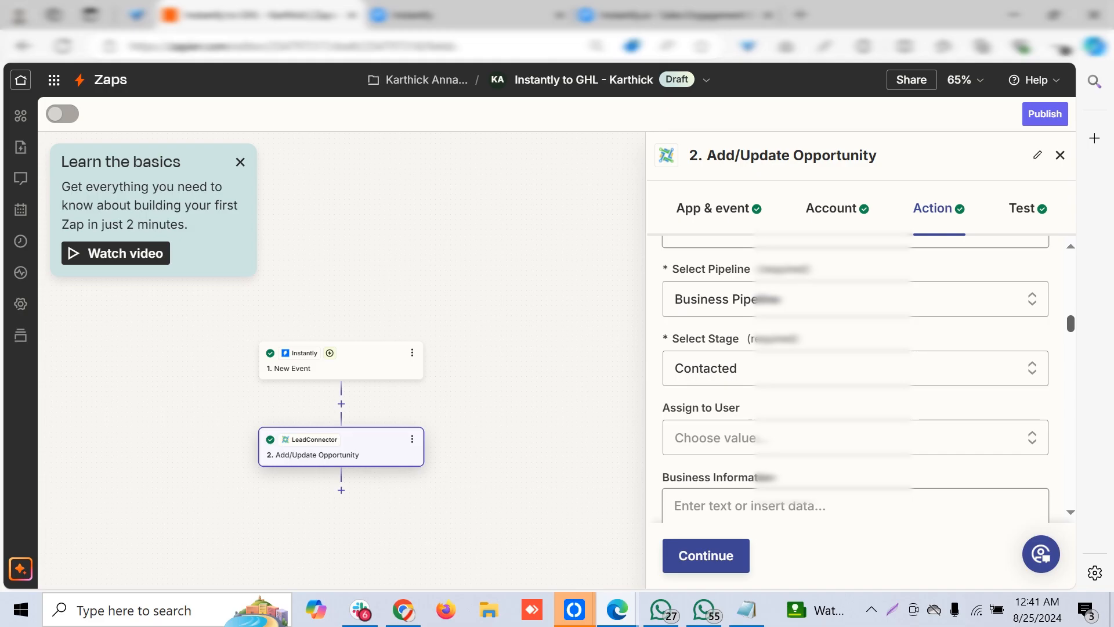
pyautogui.scroll(-3)
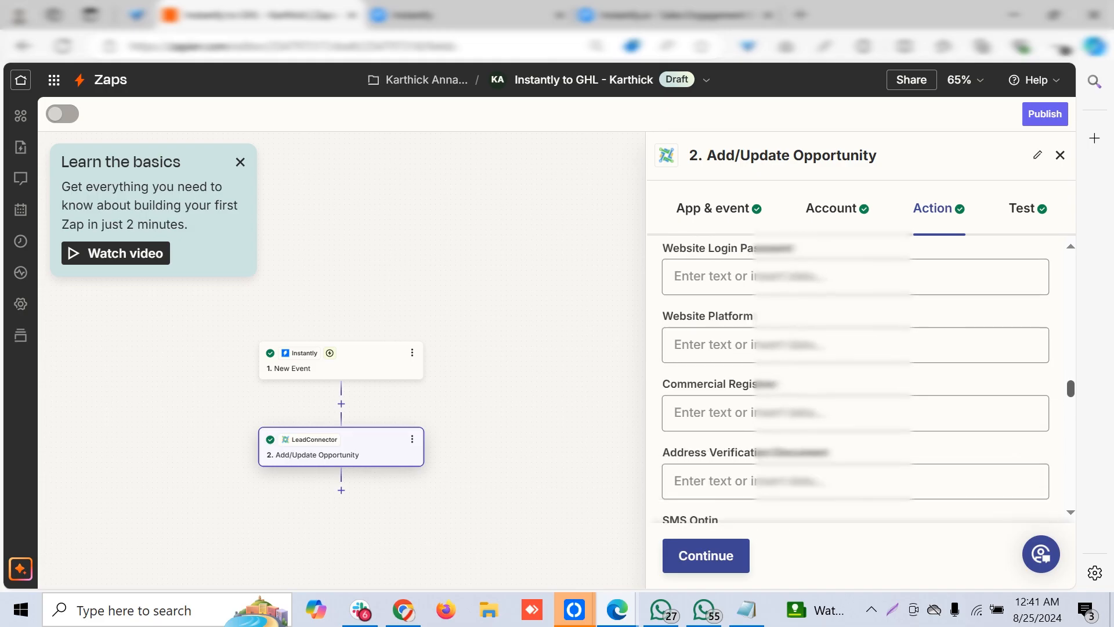
pyautogui.scroll(-3)
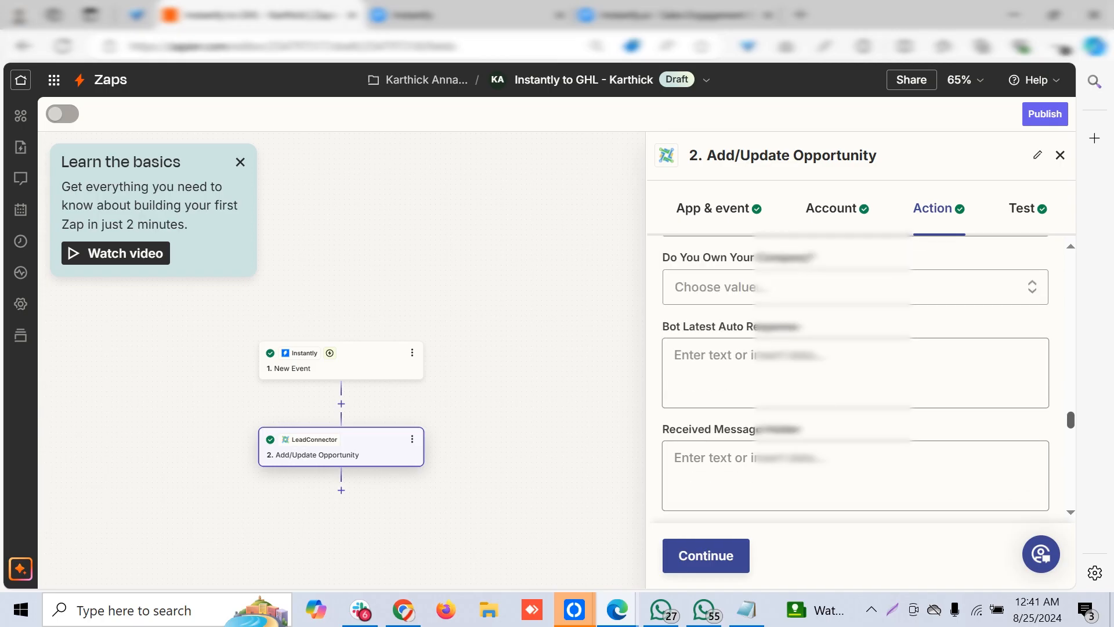
pyautogui.scroll(-3)
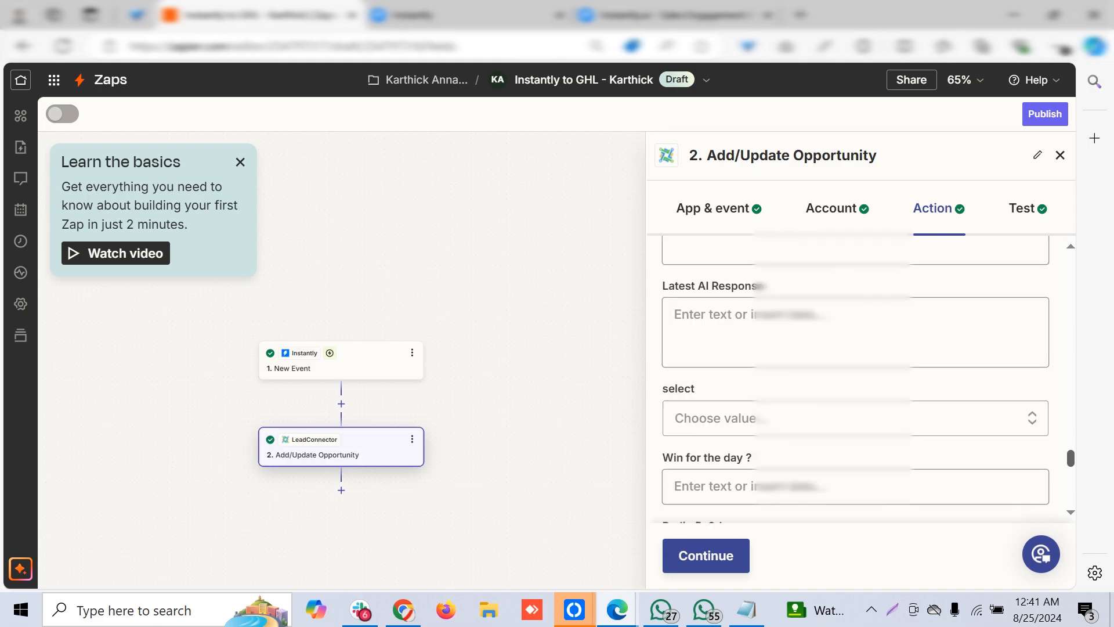
pyautogui.scroll(-3)
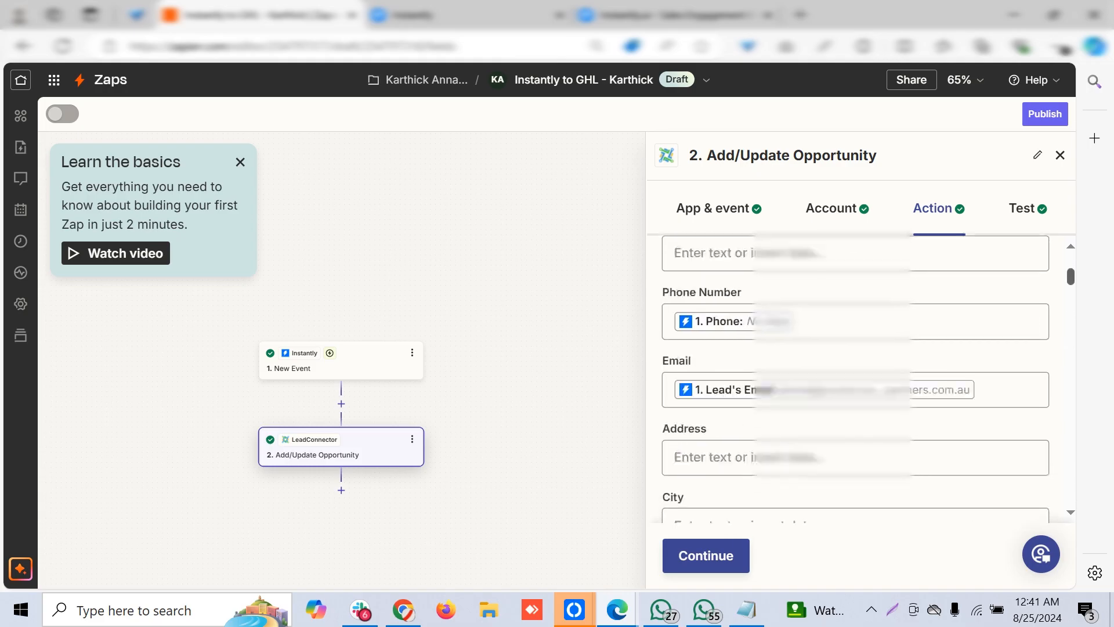
pyautogui.scroll(-3)
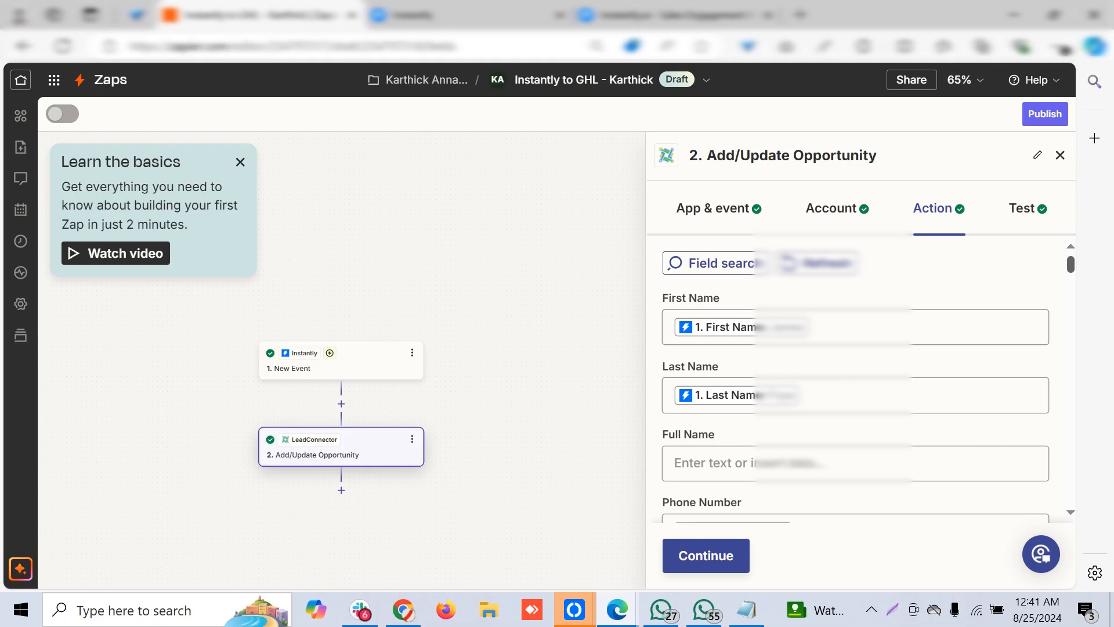
pyautogui.click(856, 395)
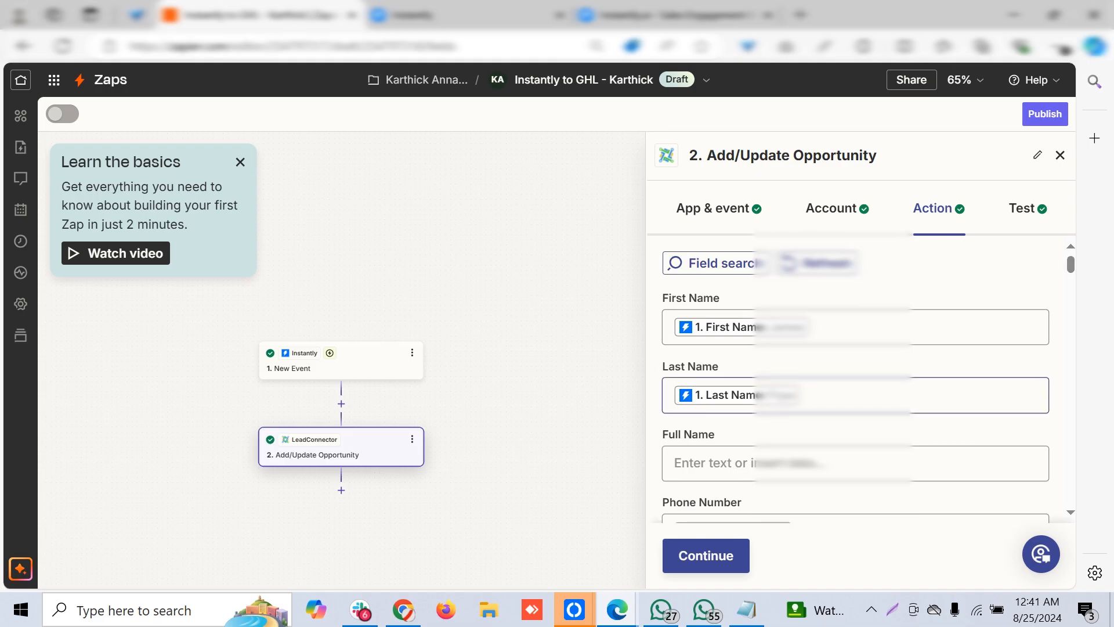
pyautogui.scroll(-3)
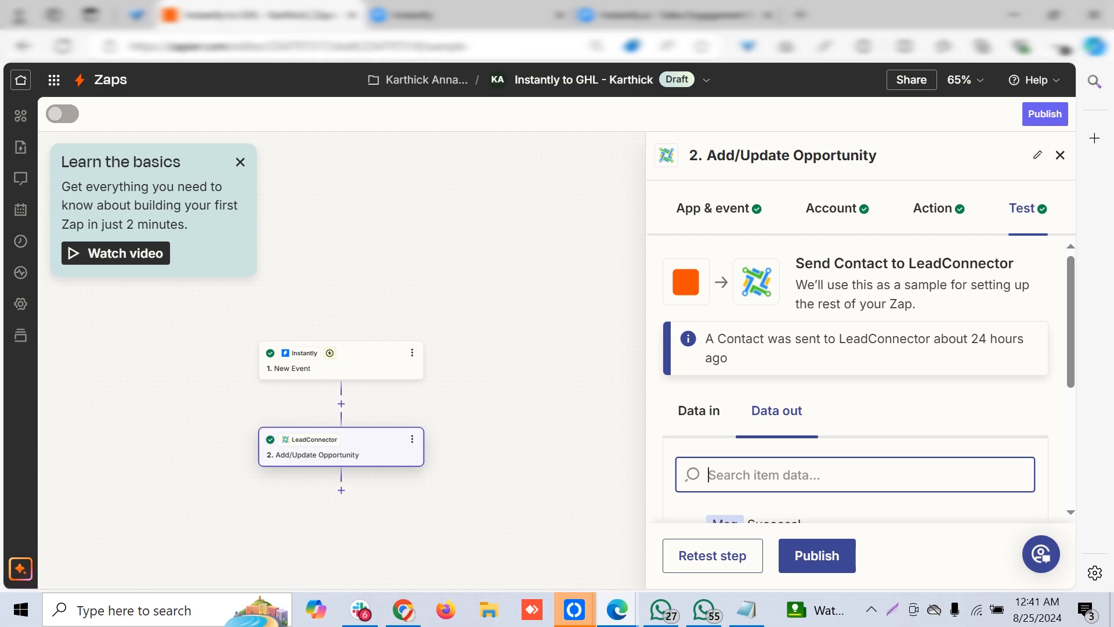
# - Check the step's test result showing a contact sent to LeadConnector
pyautogui.click(933, 208)
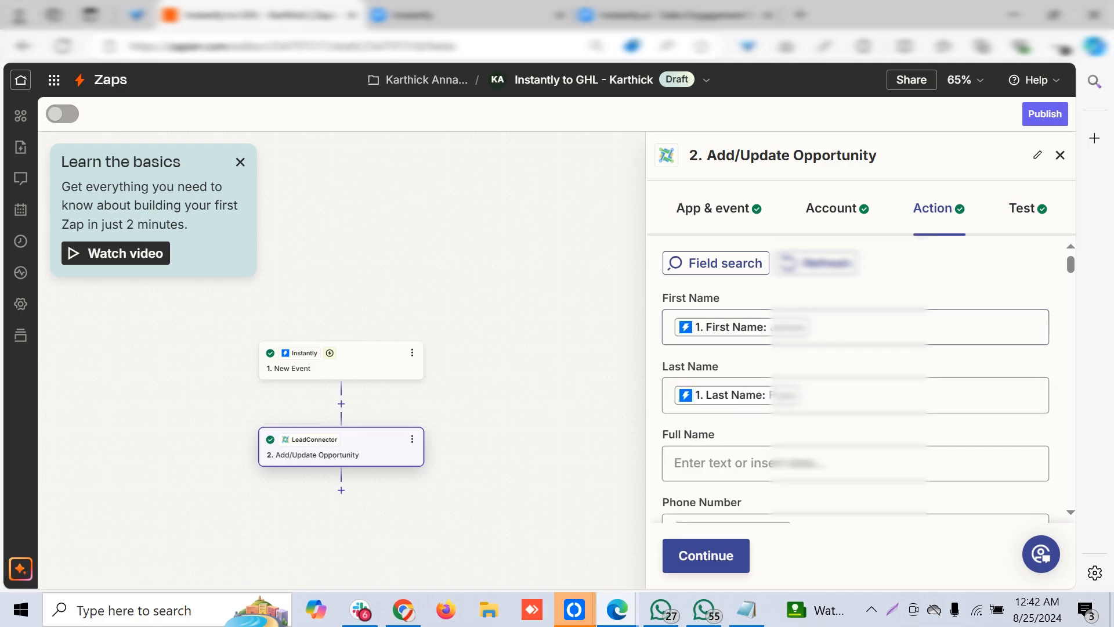
pyautogui.scroll(-3)
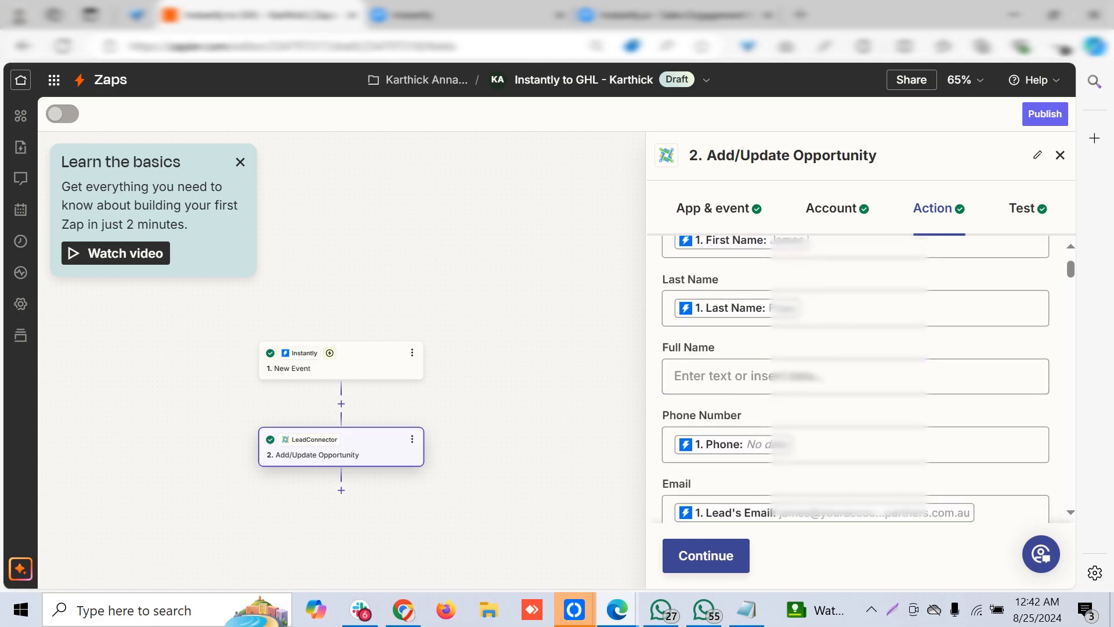
pyautogui.scroll(-3)
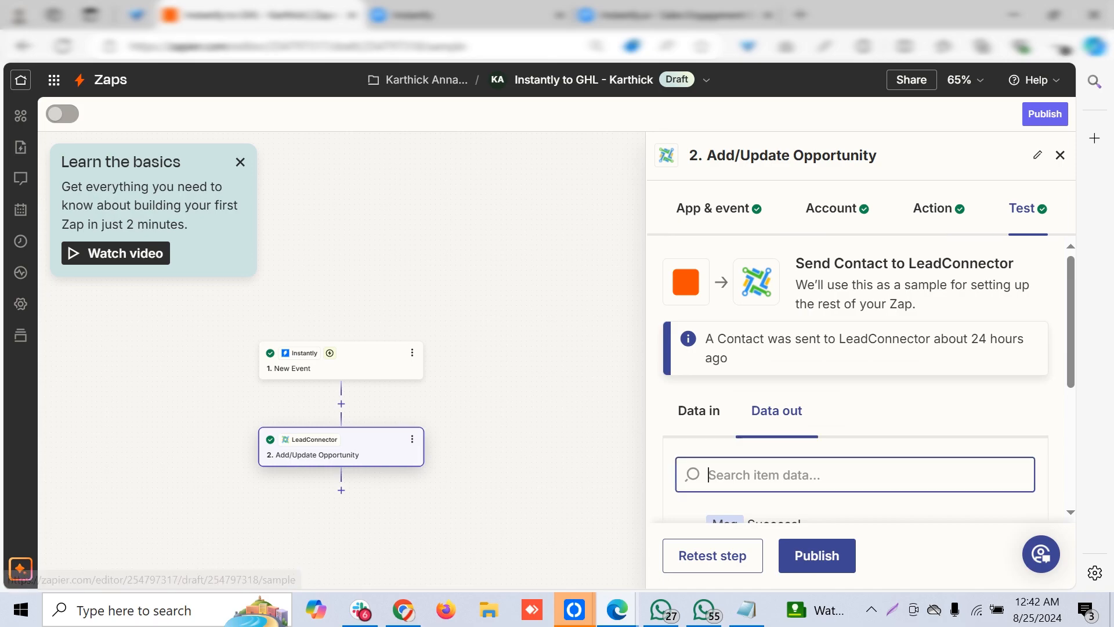
pyautogui.scroll(-3)
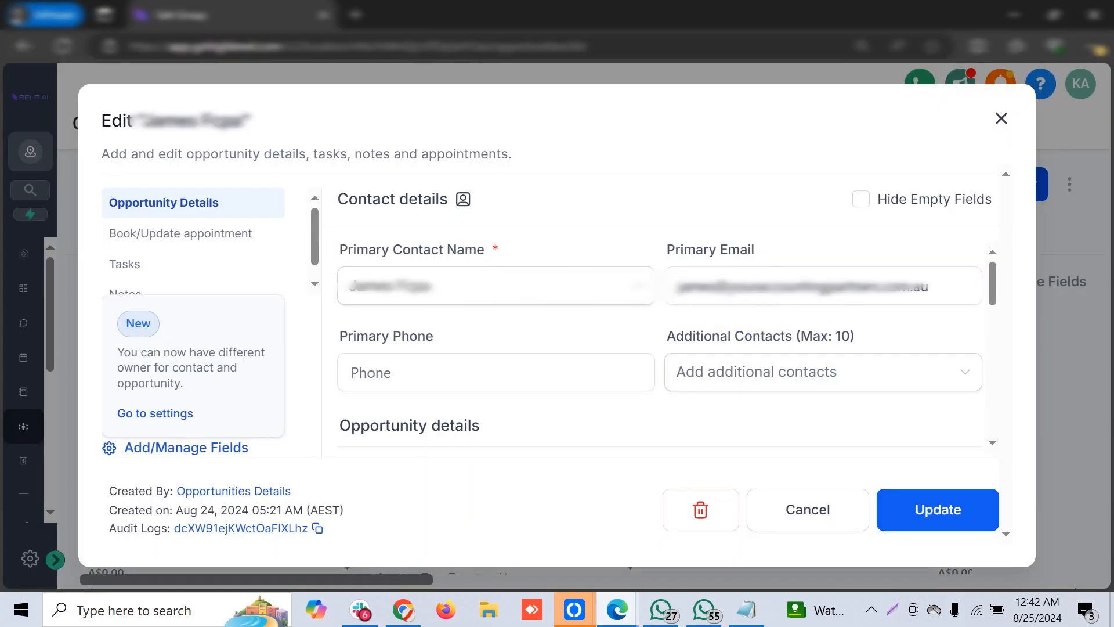
# - Switch the opportunity to Social Media Leads, then back to Business Pipeline at stage Lead In
pyautogui.scroll(-3)
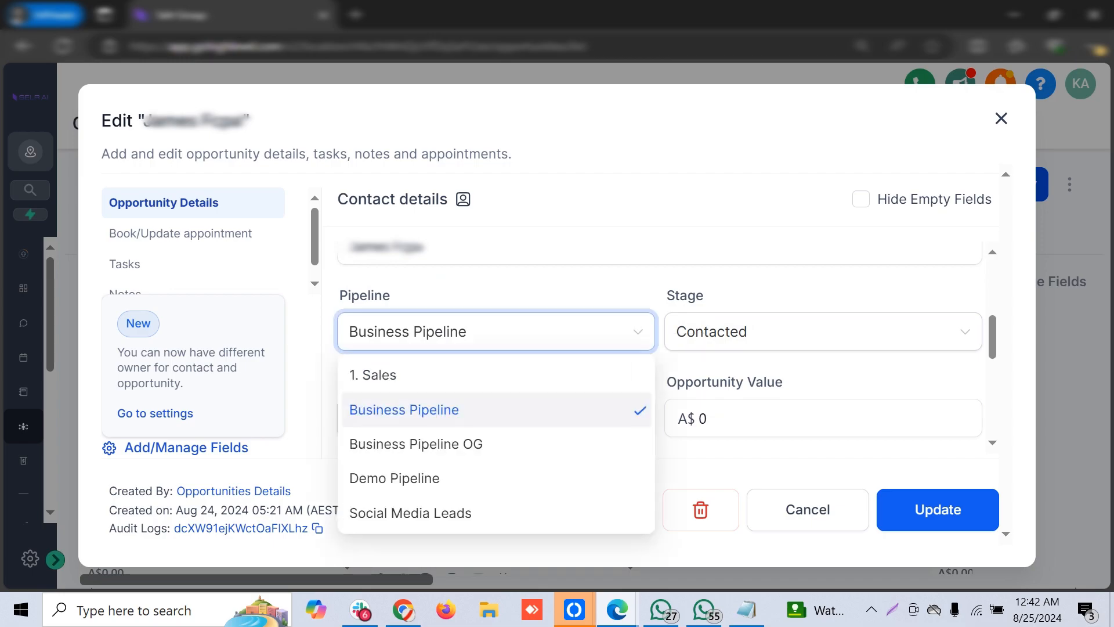
pyautogui.click(409, 512)
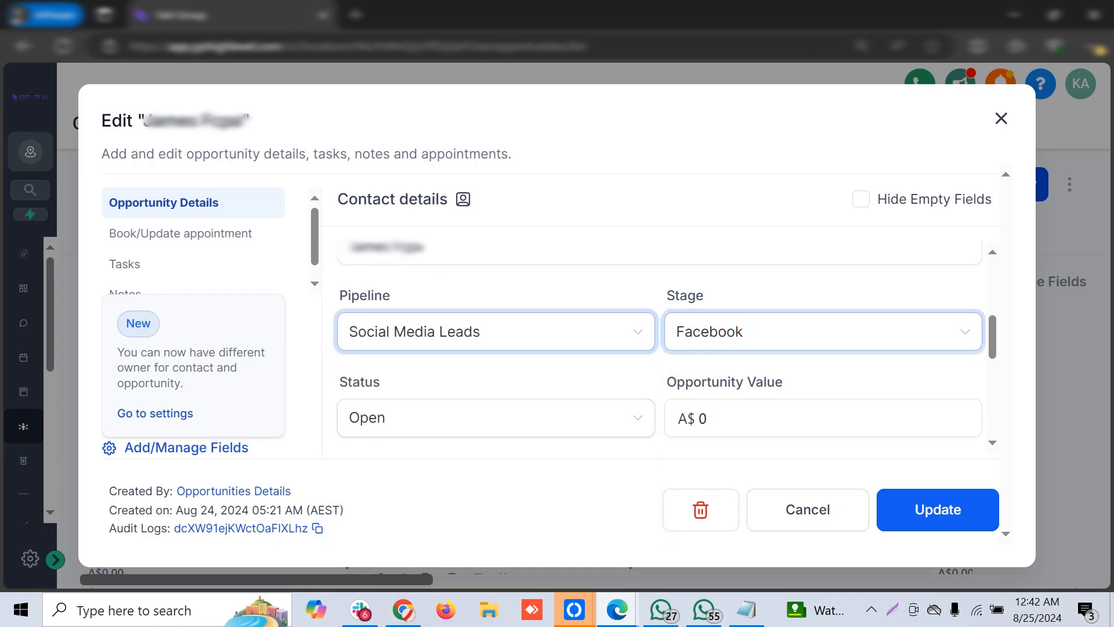
pyautogui.click(494, 331)
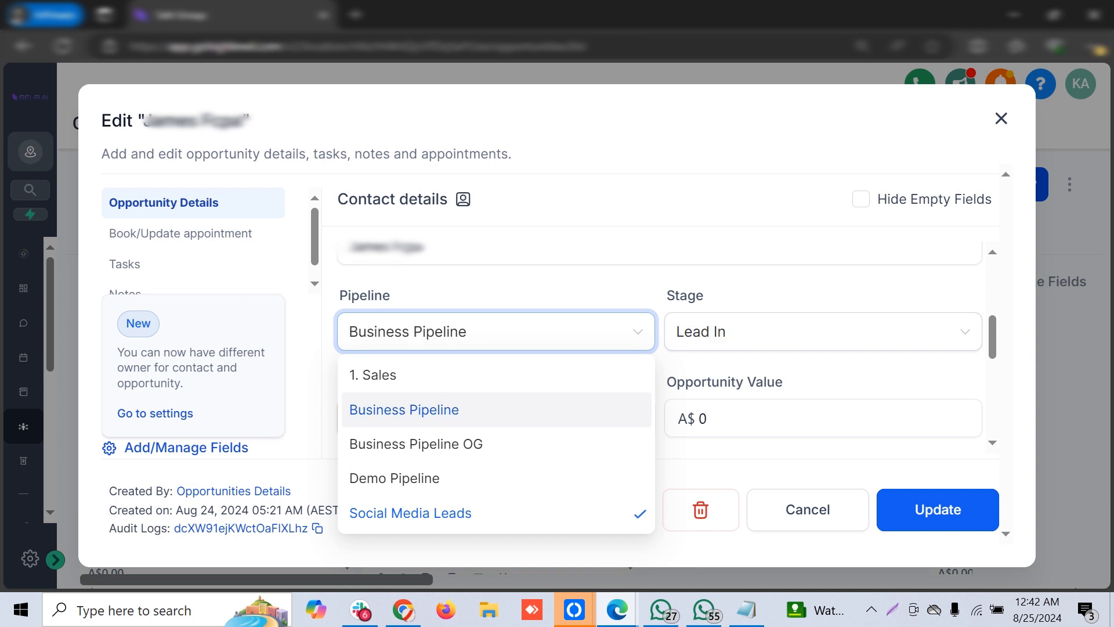
pyautogui.click(821, 331)
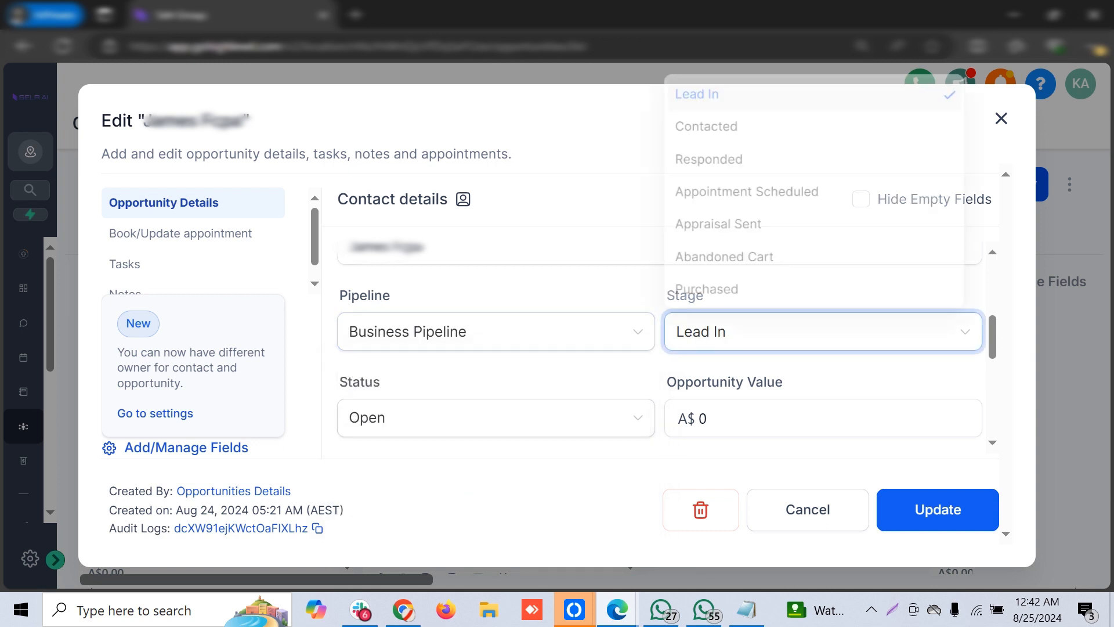